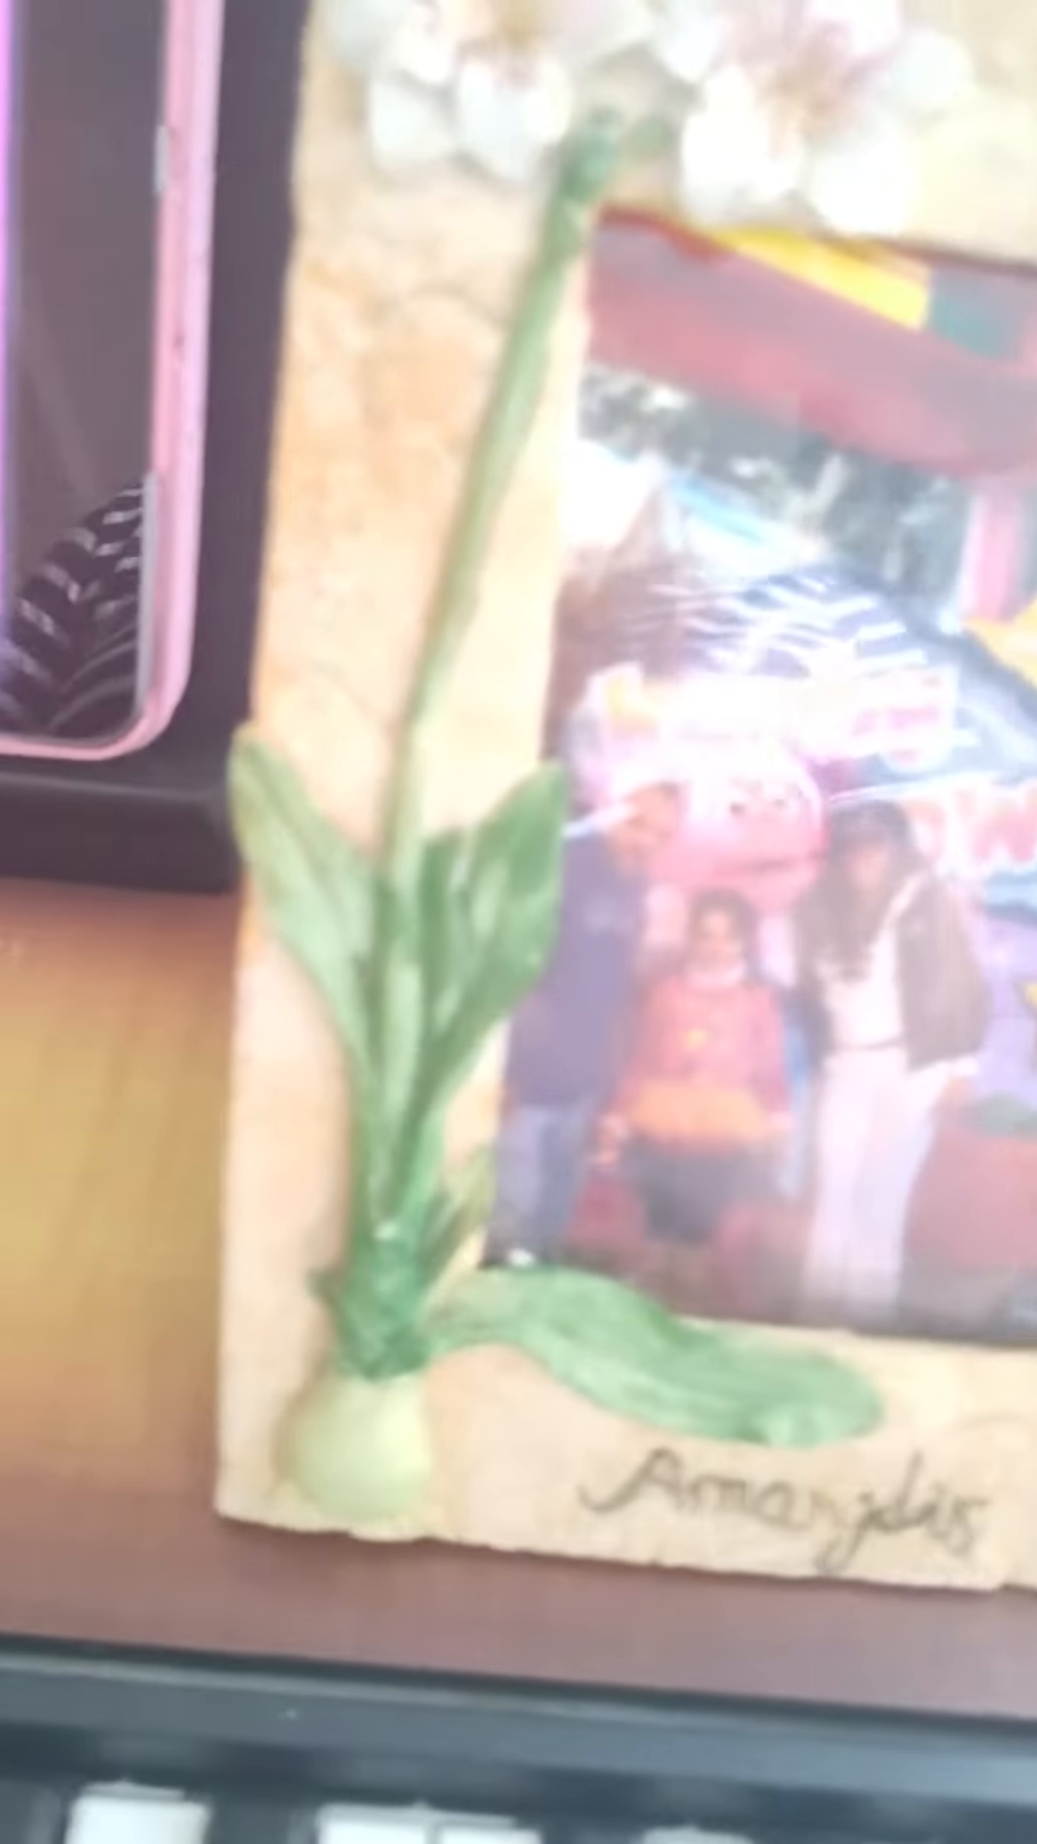
pyautogui.moveTo(519, 922)
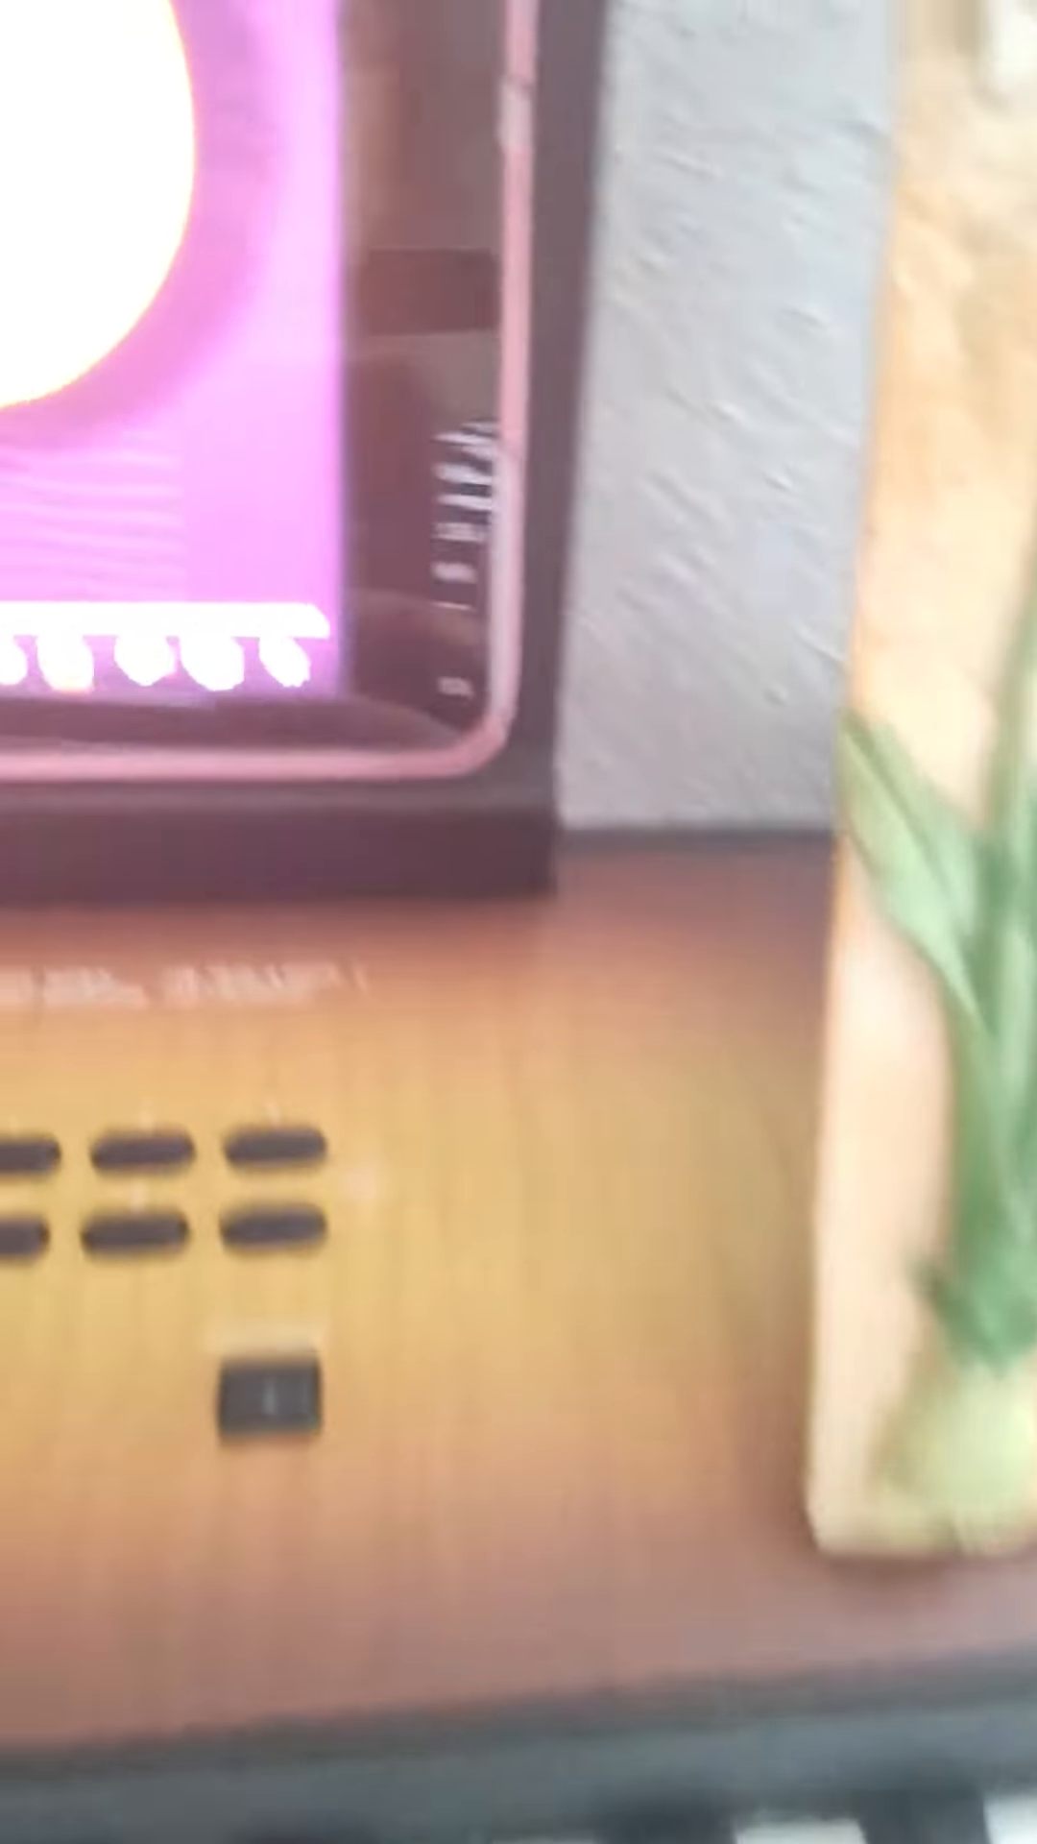